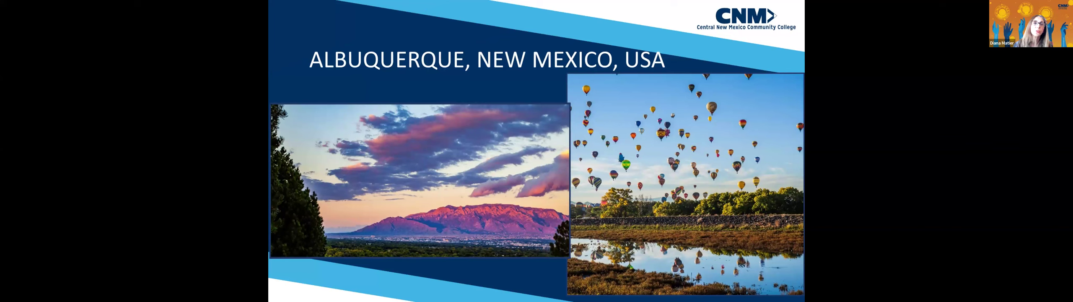
# Advance to the Degrees, Departments, and Programs slide listing CNM's six program areas
pyautogui.press('Right')
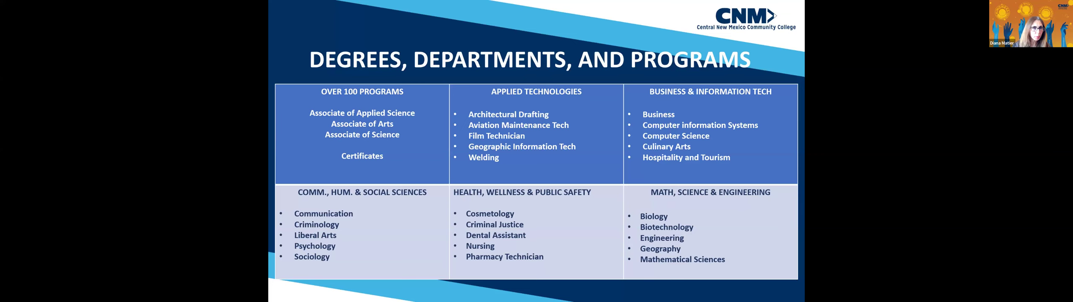